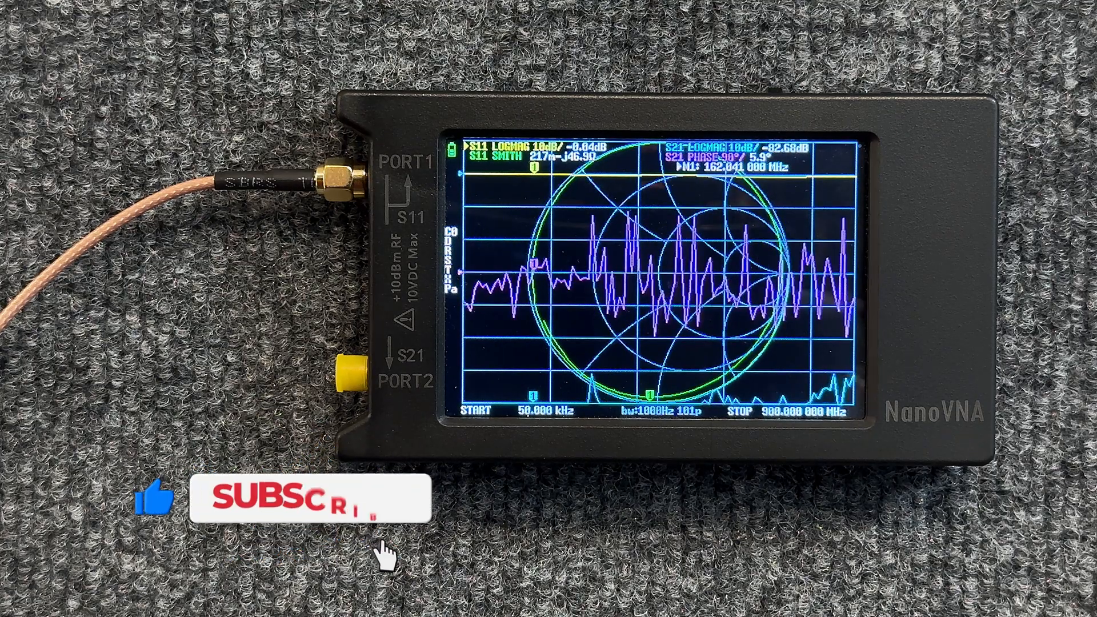
Step: Open the main menu over the 50 kHz–900 MHz live sweep
click(308, 504)
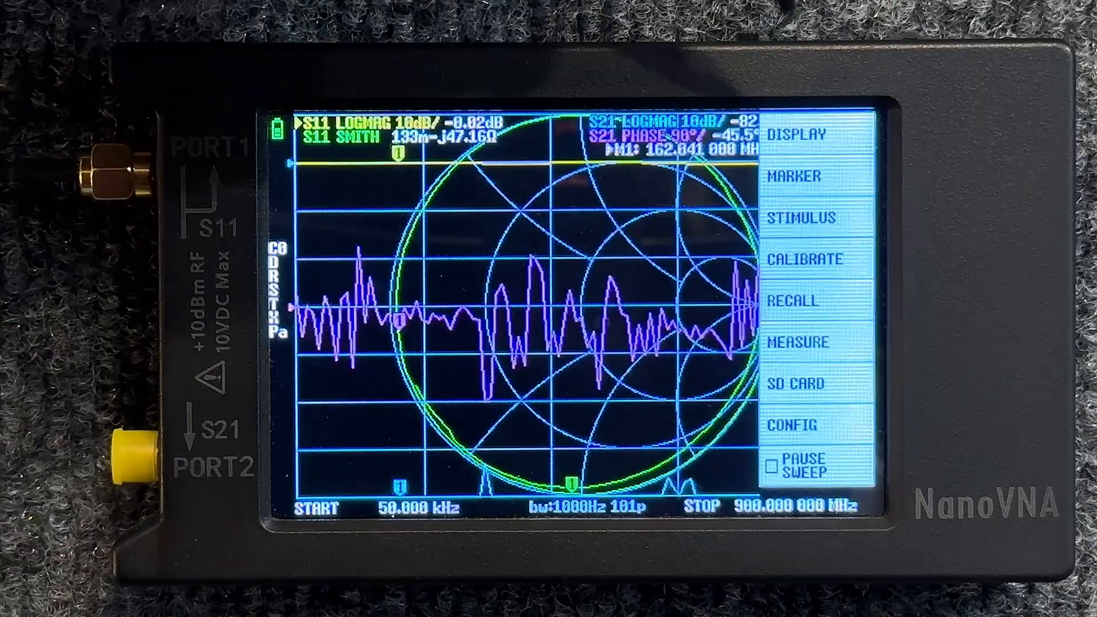
Step: Turn off traces 3, 2 and 1, leaving only the S11 log-magnitude trace
click(807, 133)
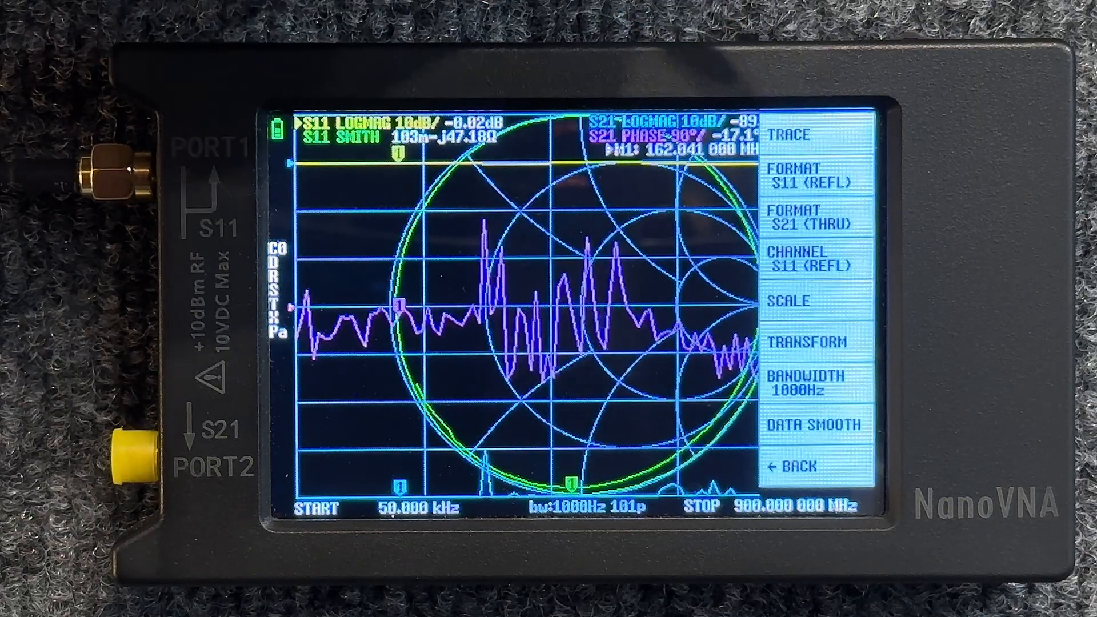
click(808, 134)
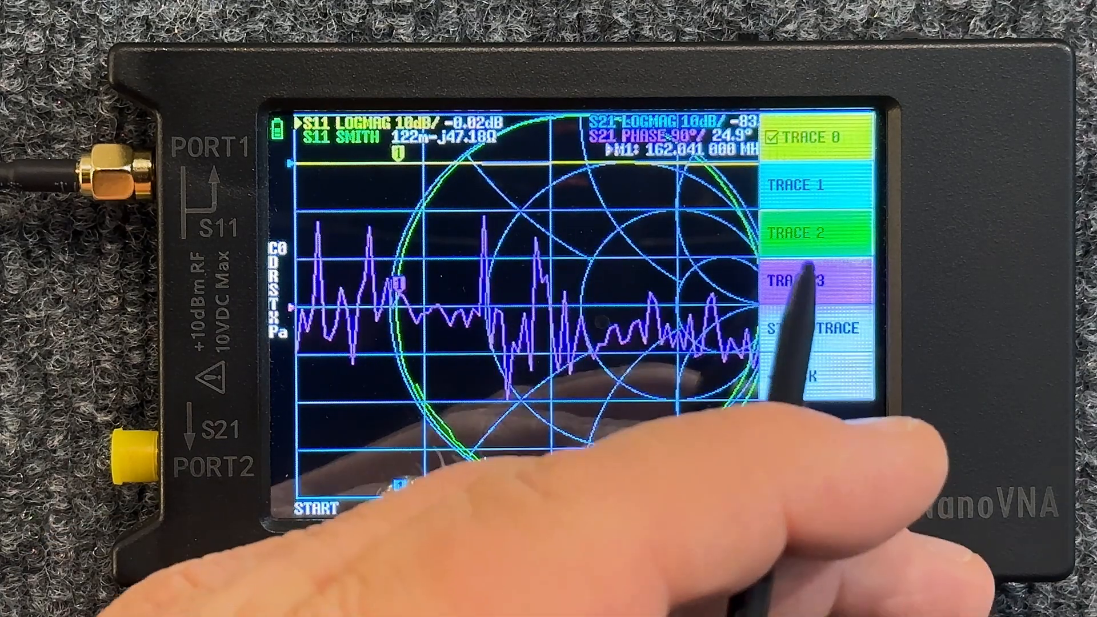
click(815, 279)
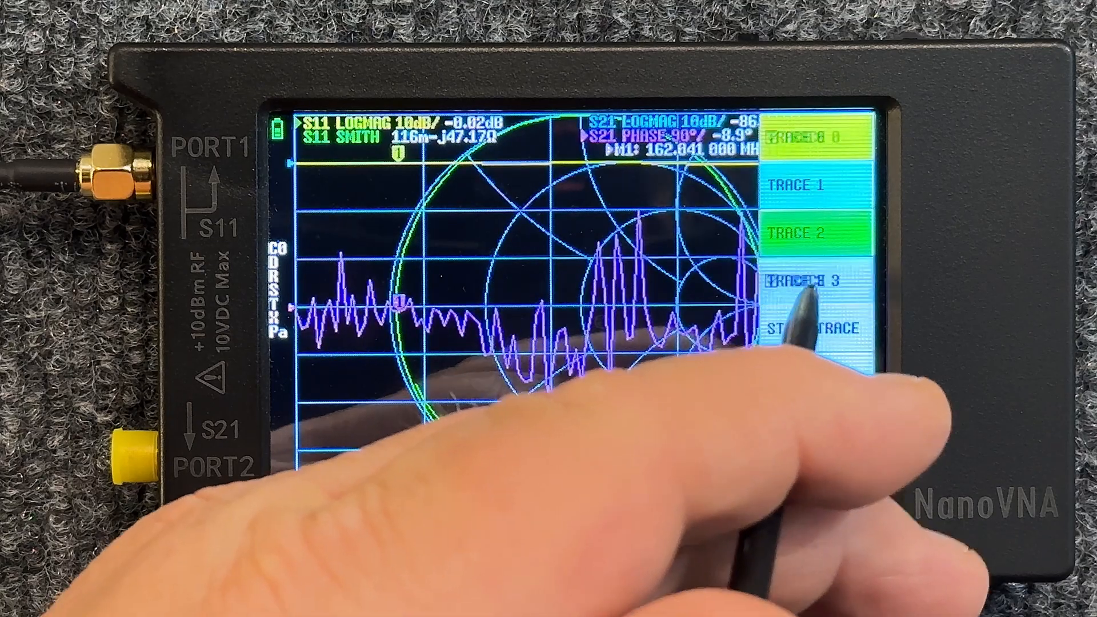
click(811, 278)
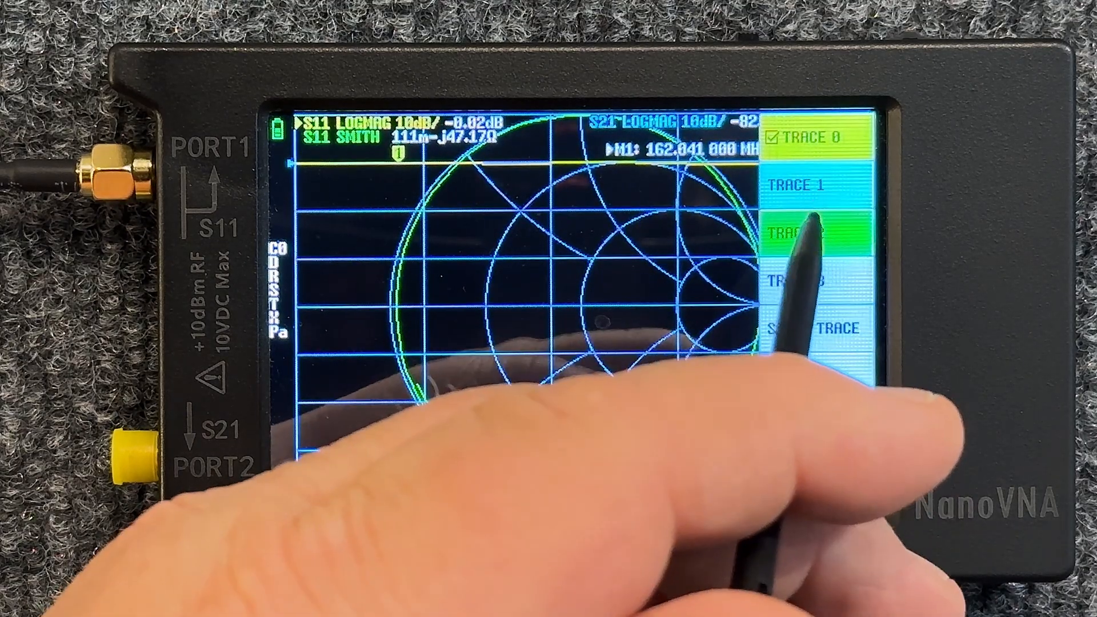
click(819, 233)
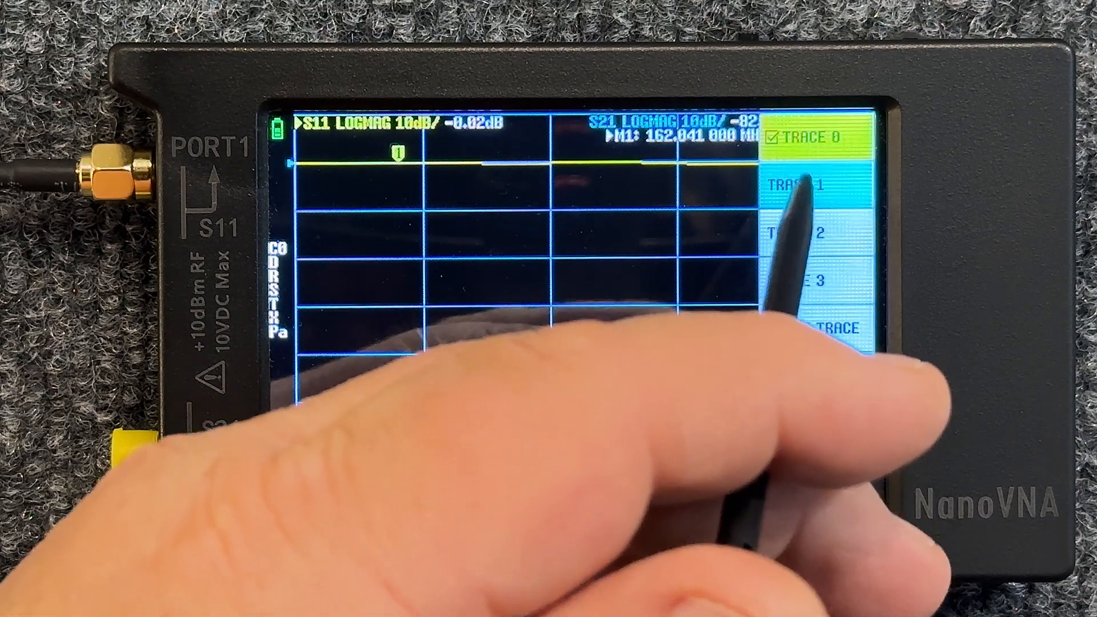
click(805, 184)
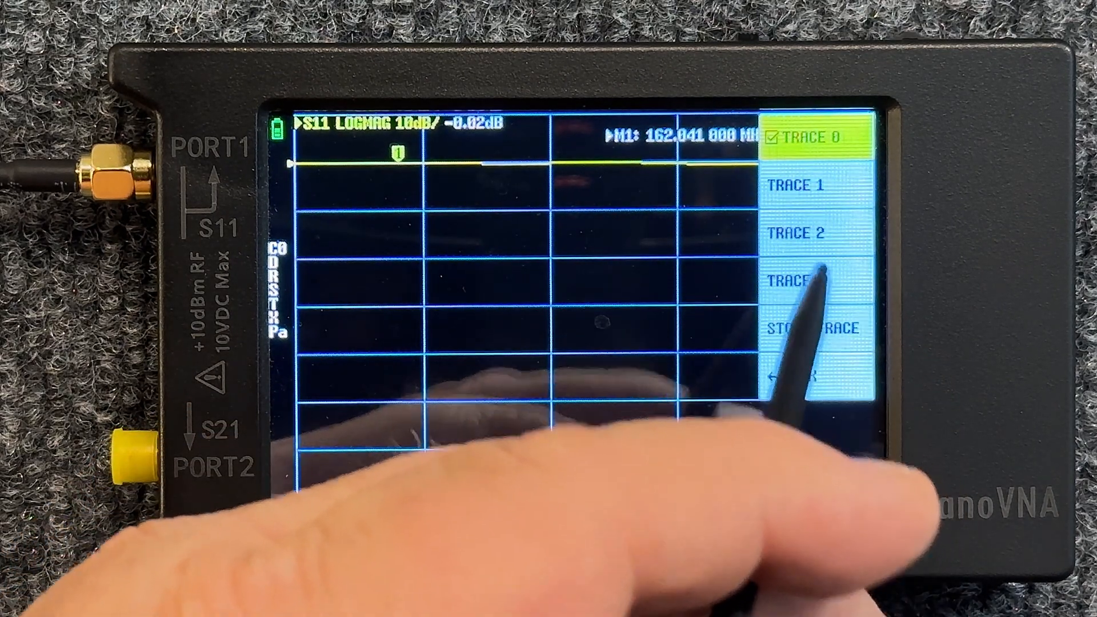
click(811, 280)
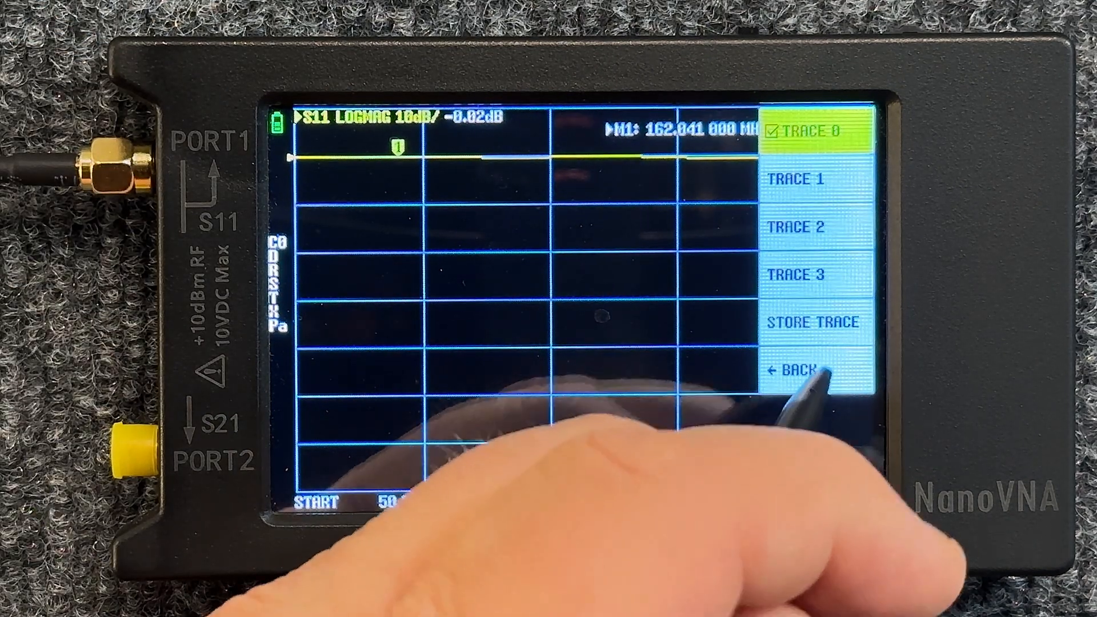
Step: Set the S11 trace format to SWR
click(808, 368)
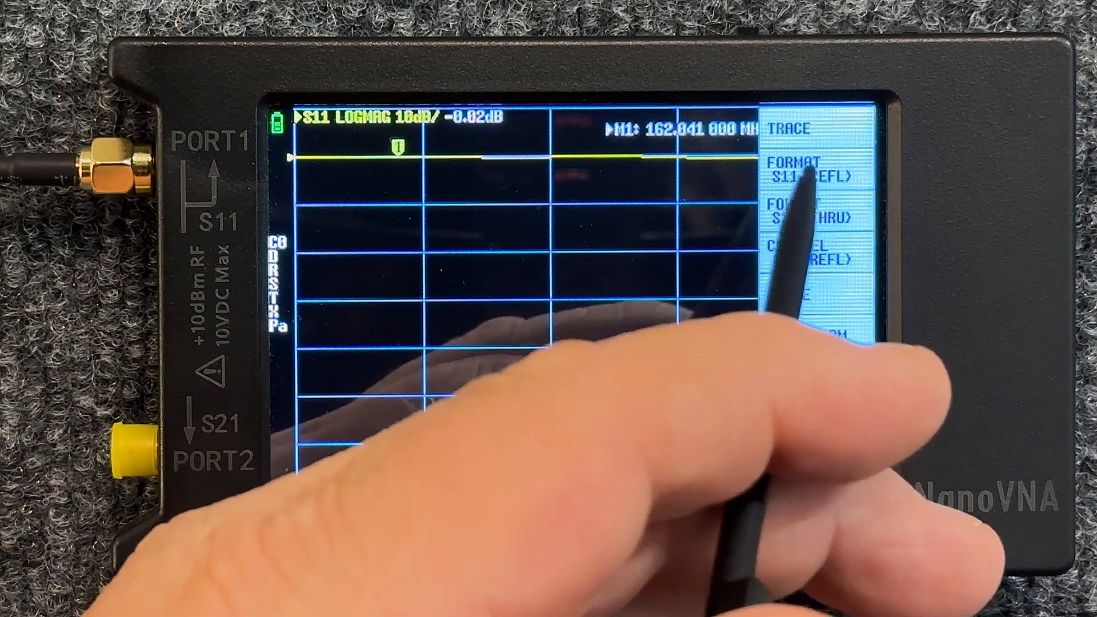
click(811, 166)
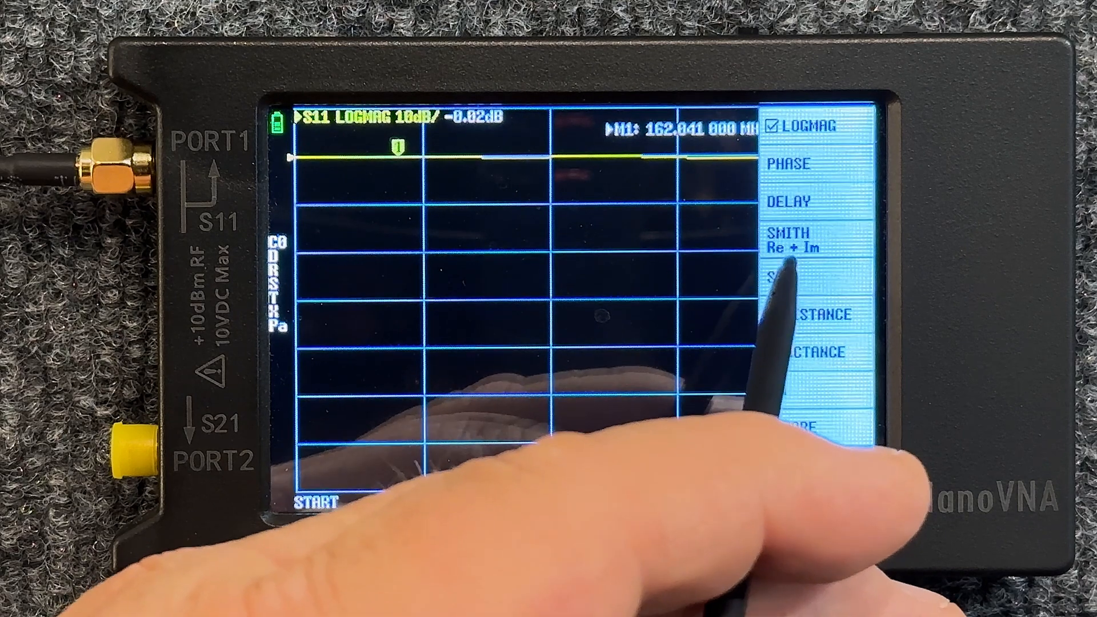
click(797, 278)
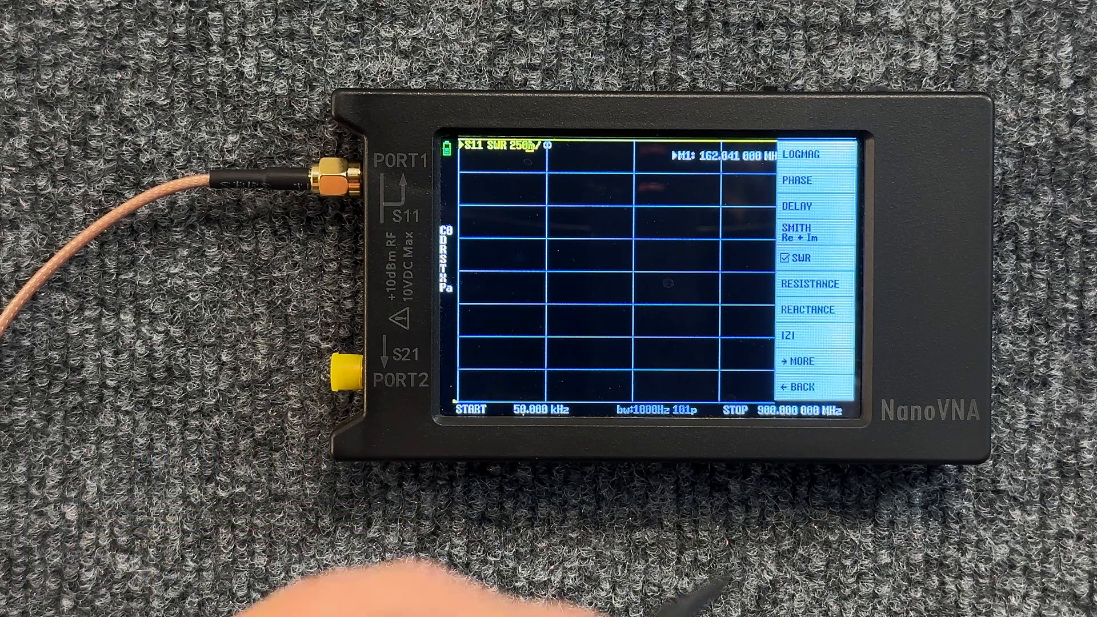
click(819, 382)
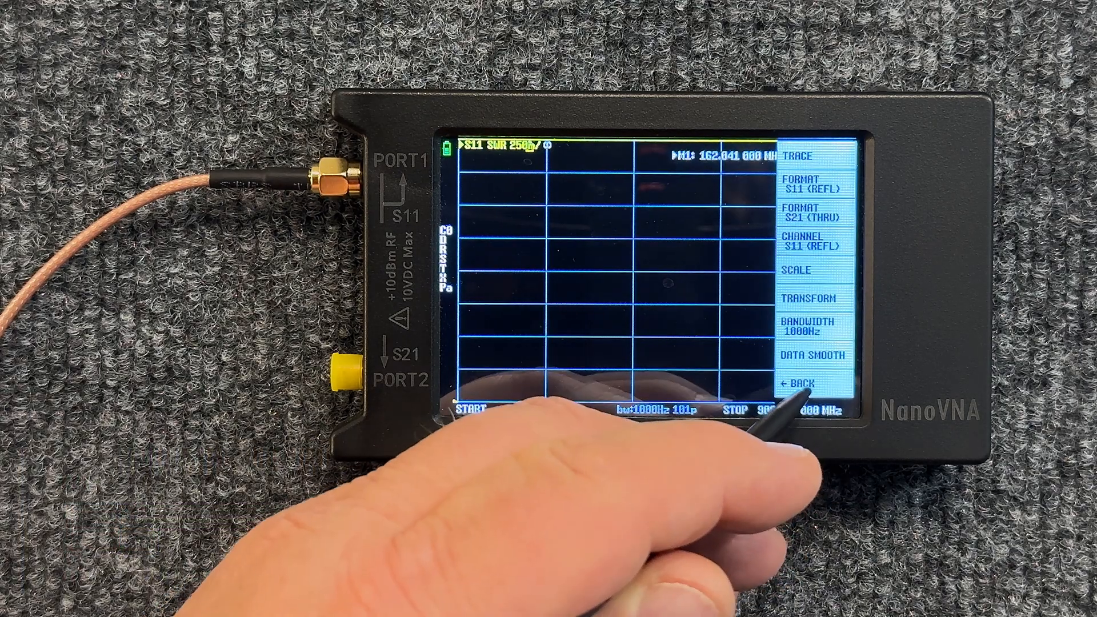
Step: Set the sweep start to 28 MHz and stop to 29.7 MHz
click(815, 384)
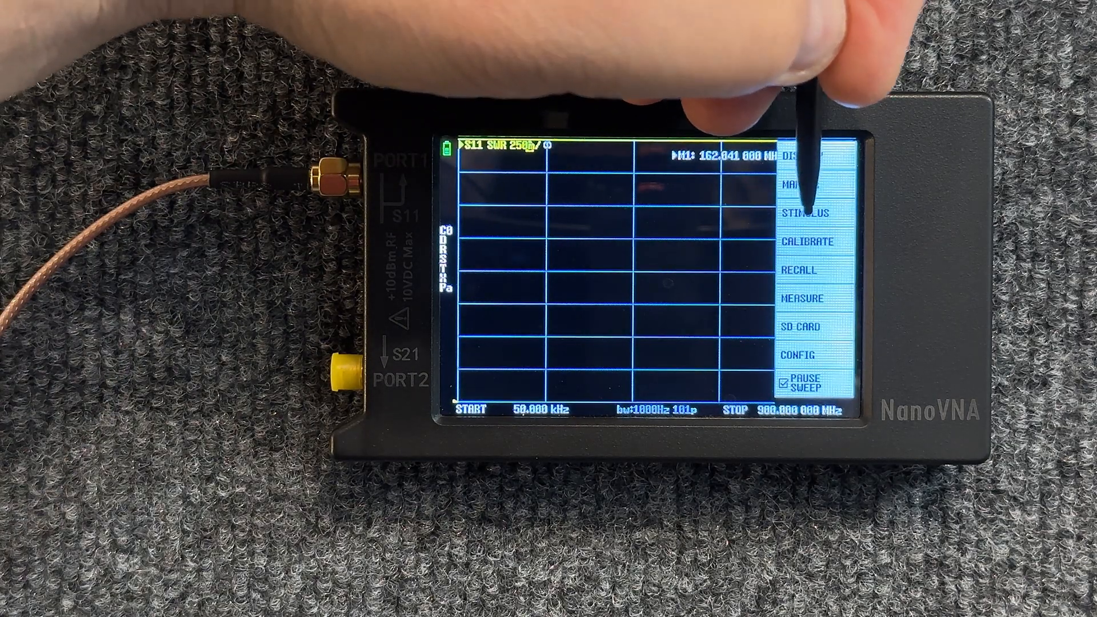
click(803, 212)
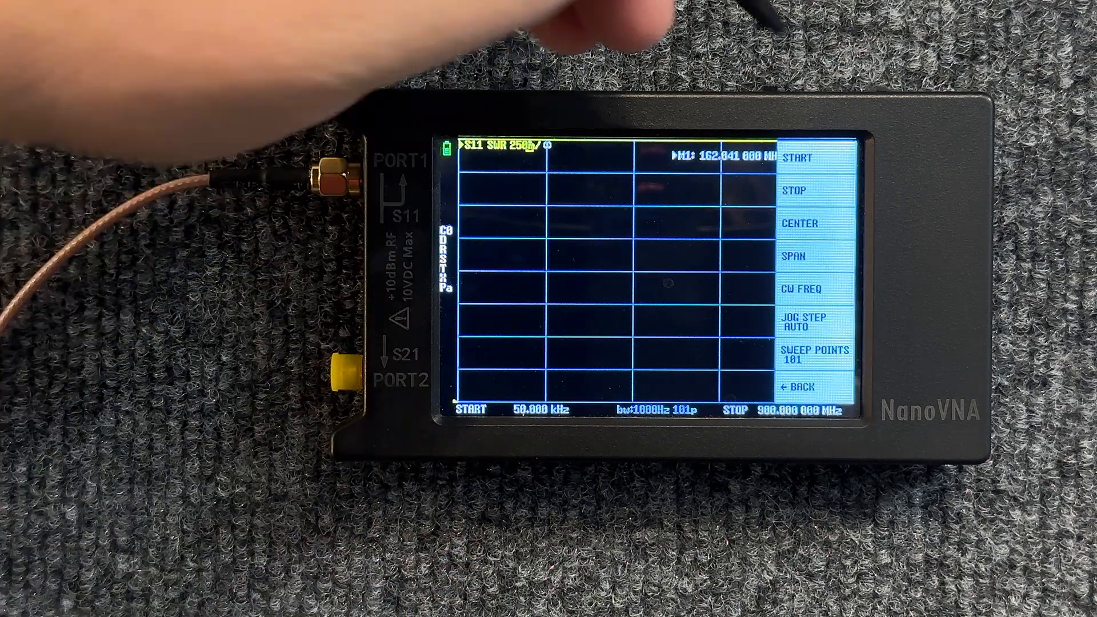
click(804, 157)
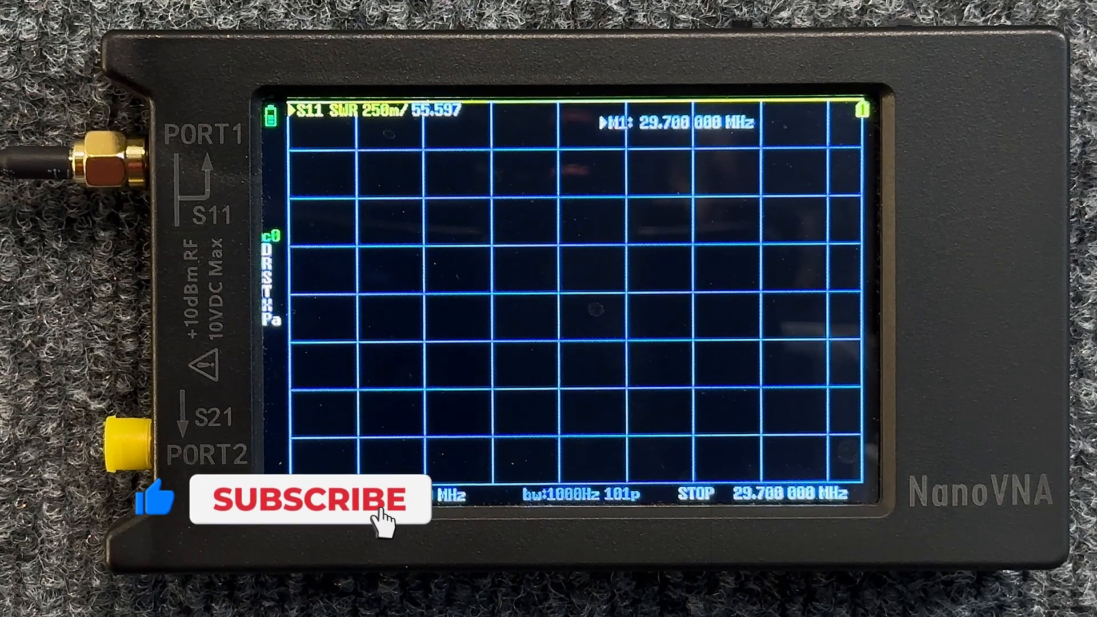
click(305, 501)
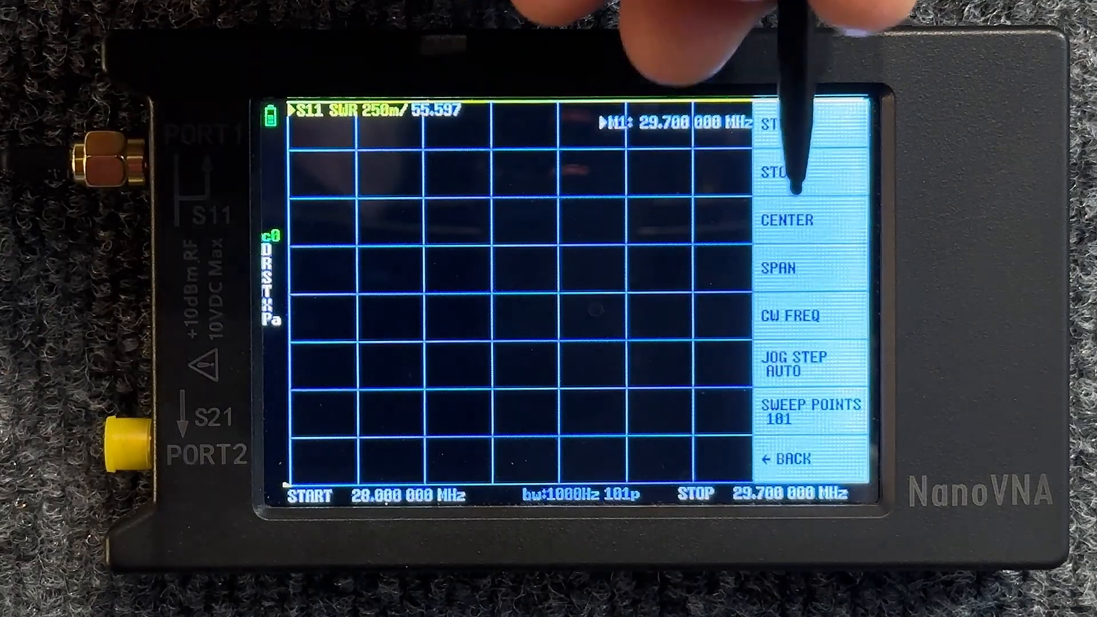
Step: Set the sweep center to 28.4 MHz and return to the main menu
click(787, 219)
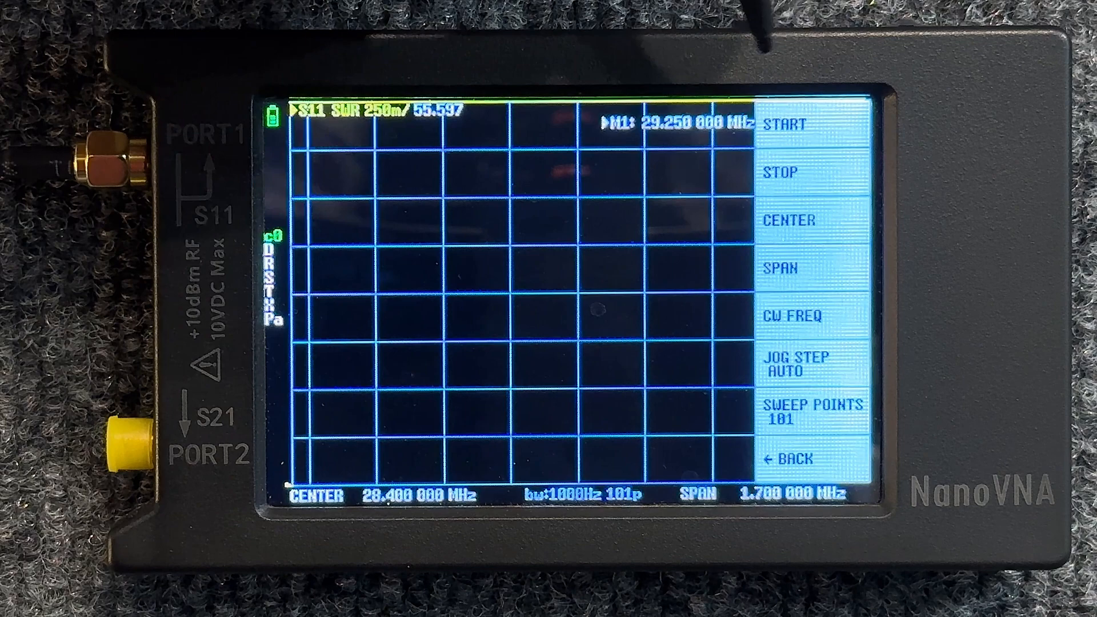
click(798, 458)
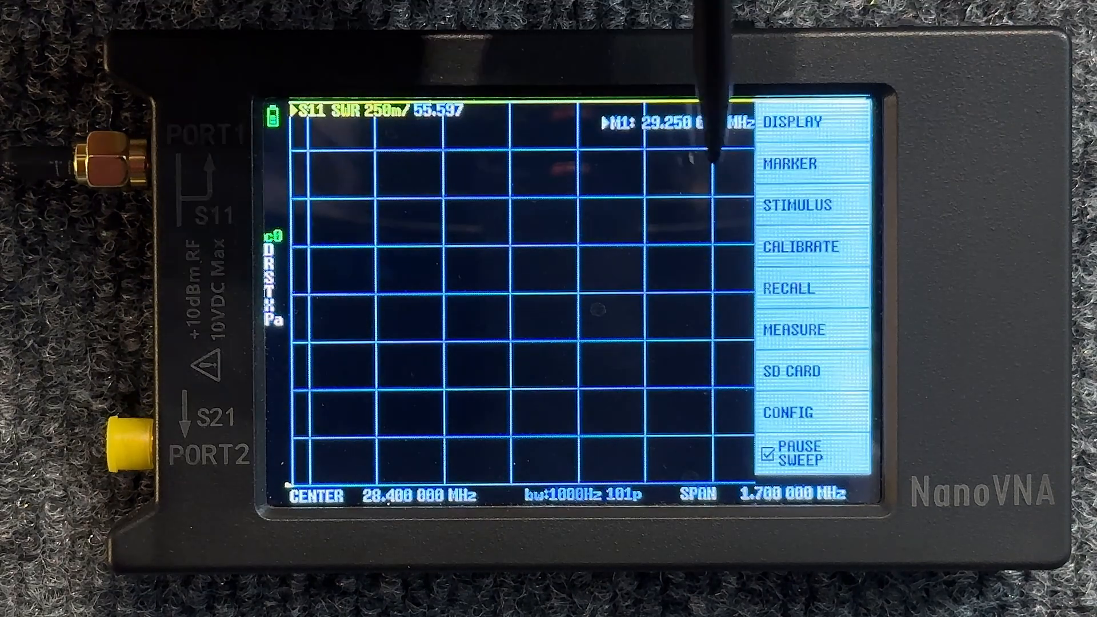
Step: Reset the calibration and open the OPEN/SHORT/LOAD calibration standards list
click(810, 246)
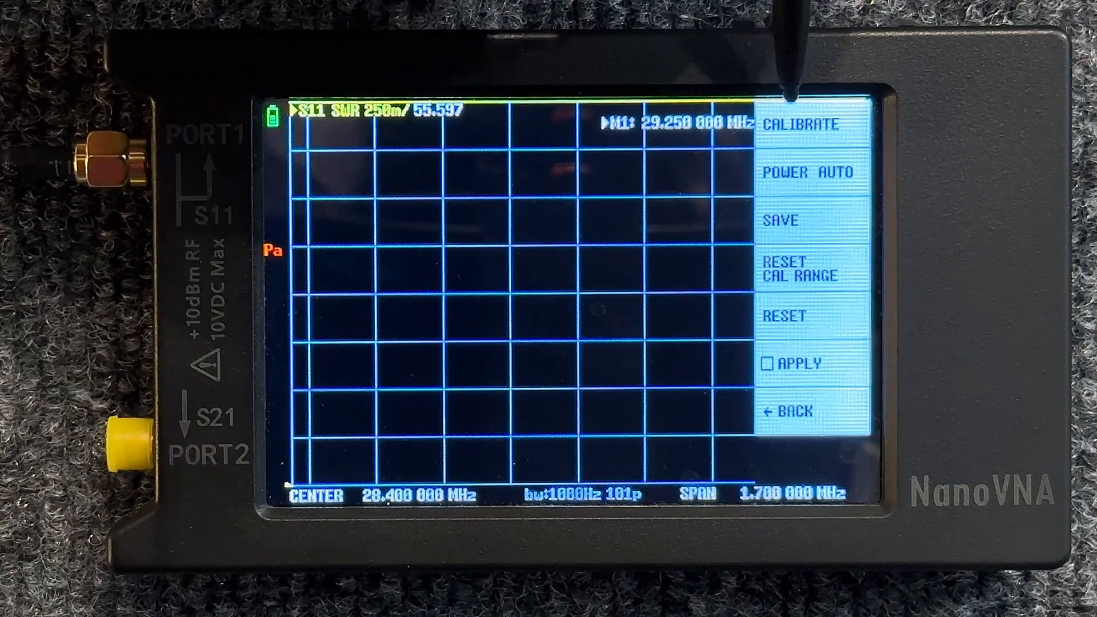
click(802, 122)
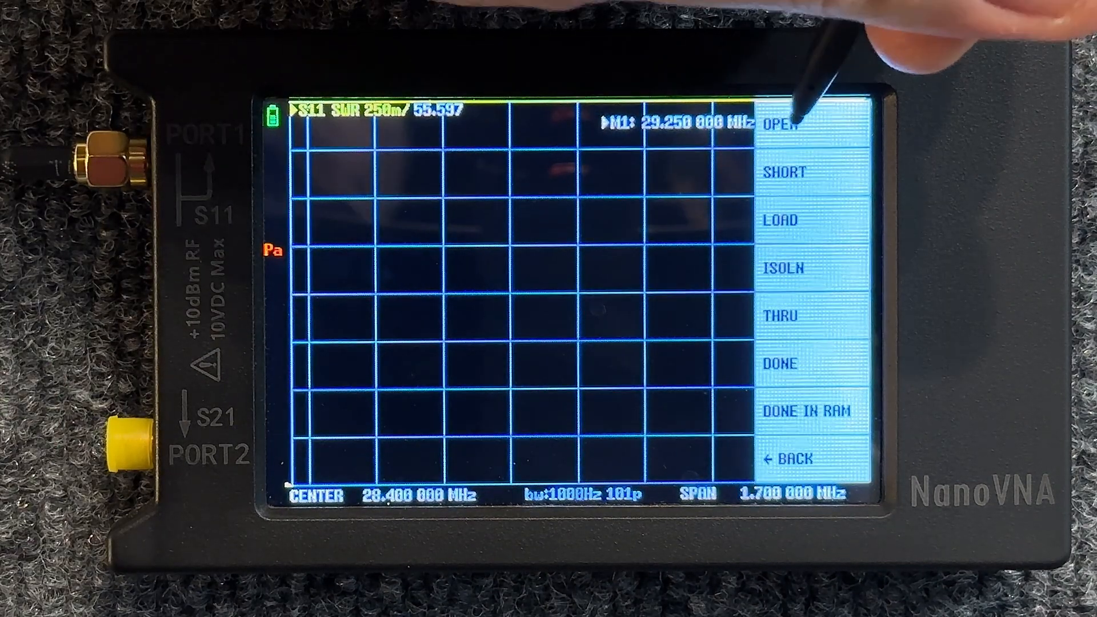
click(791, 124)
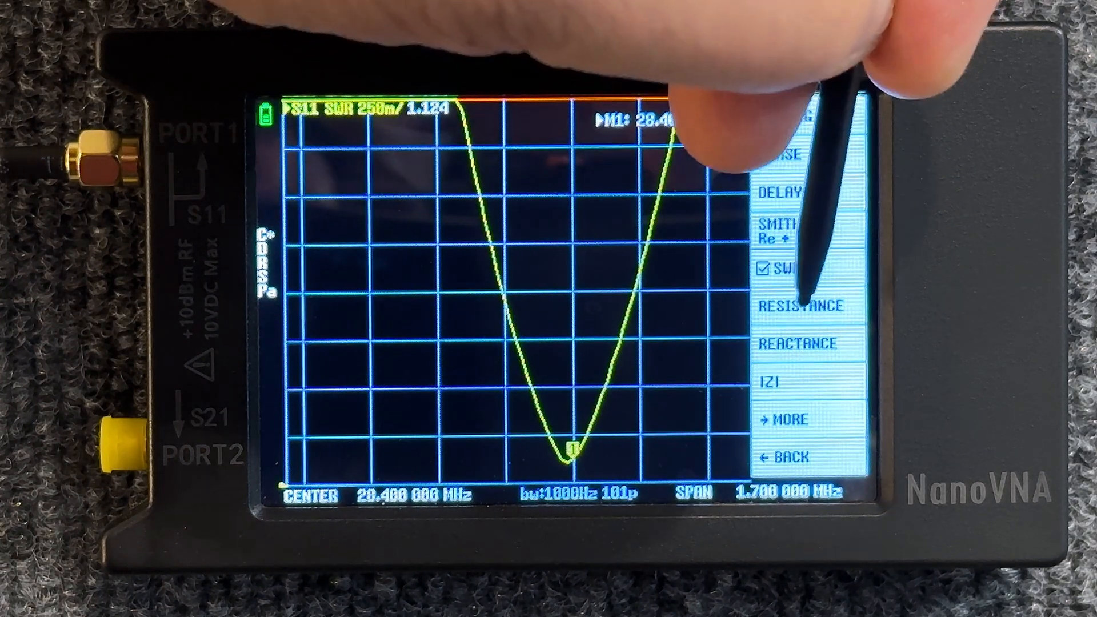
Step: Switch the S11 format to resistance, reading about 52.95 ohms at 28.4 MHz
click(802, 306)
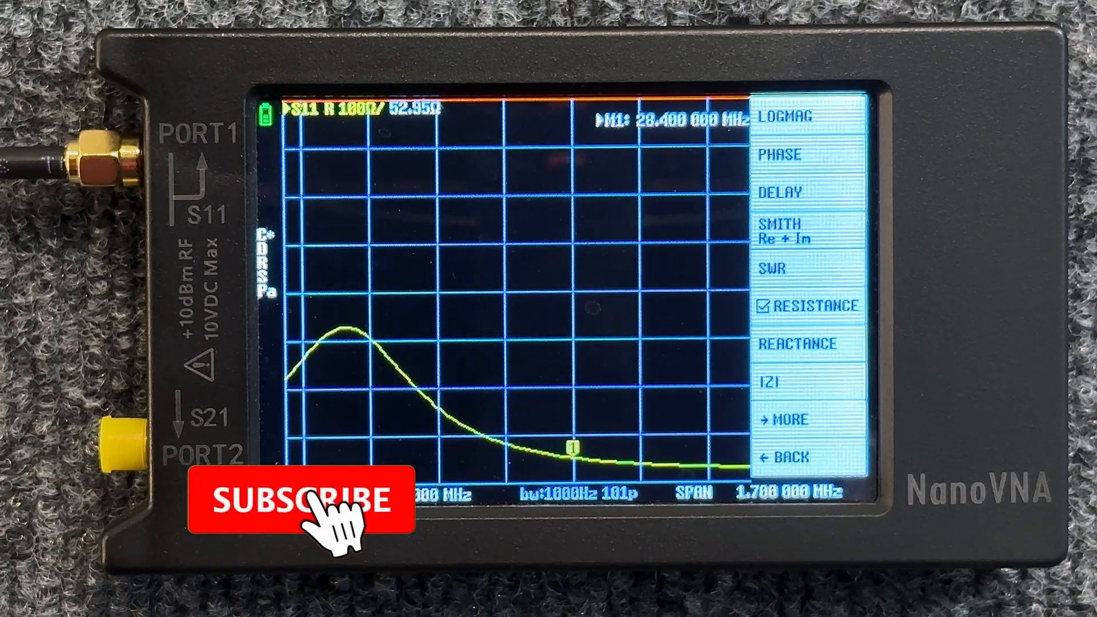
click(297, 498)
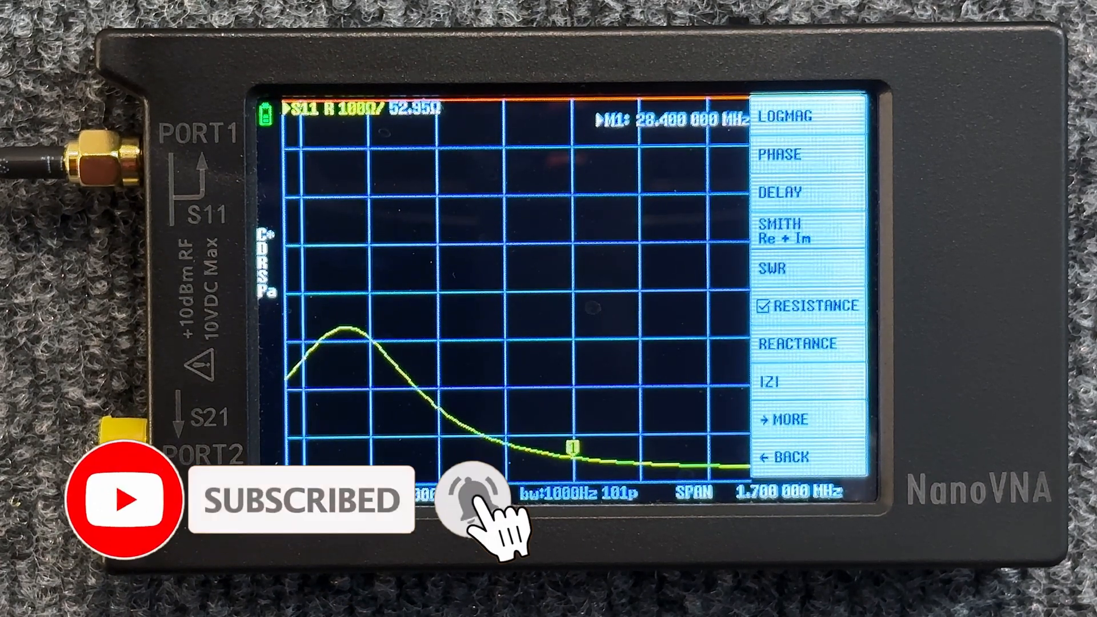